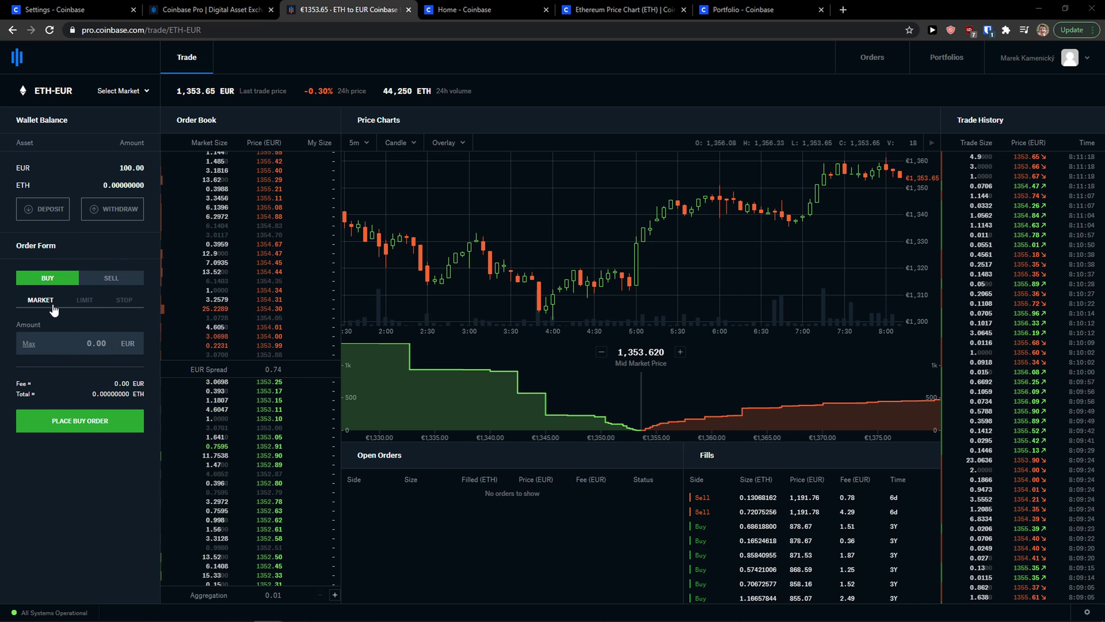
Switch the ETH-EUR buy order form to a limit order
click(84, 299)
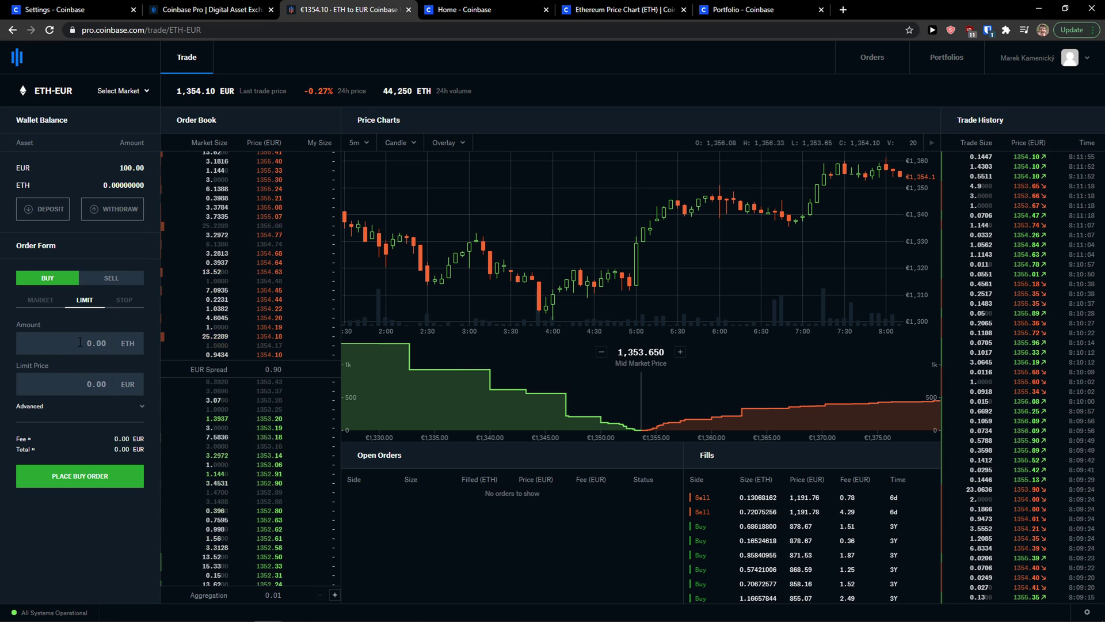
Enter a 10 ETH amount and a 25 EUR limit price, totaling 251.25 EUR
text(5)
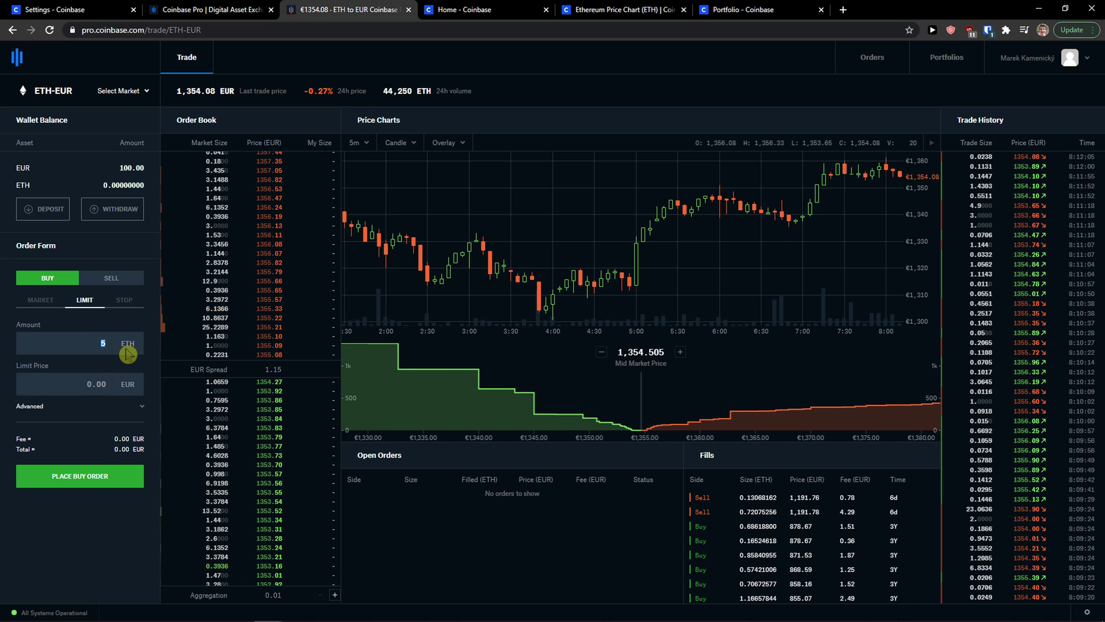
text(25)
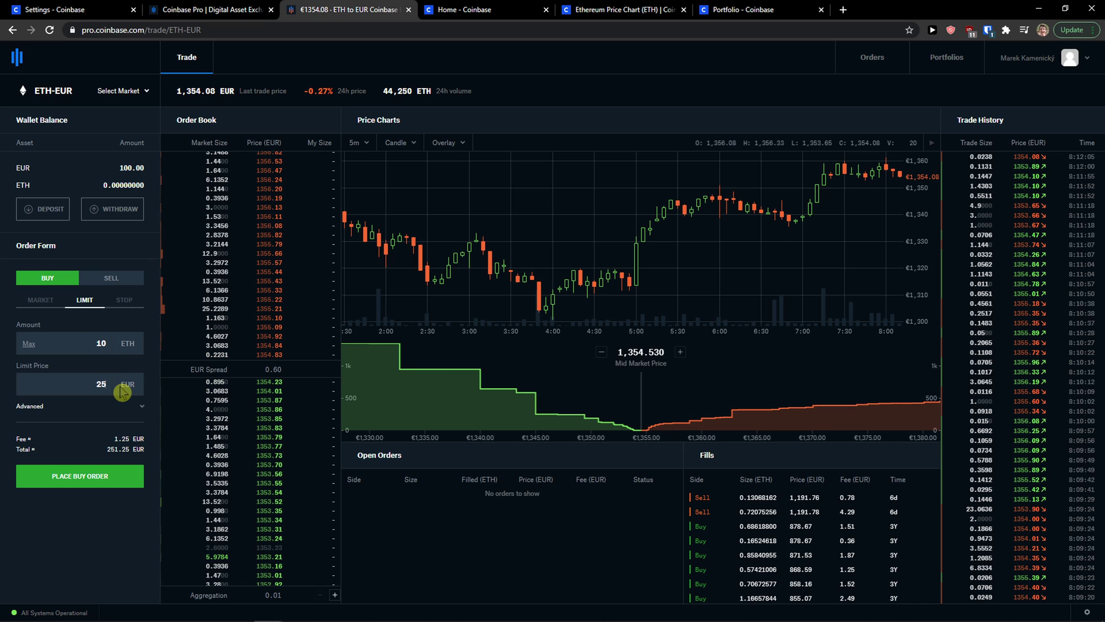